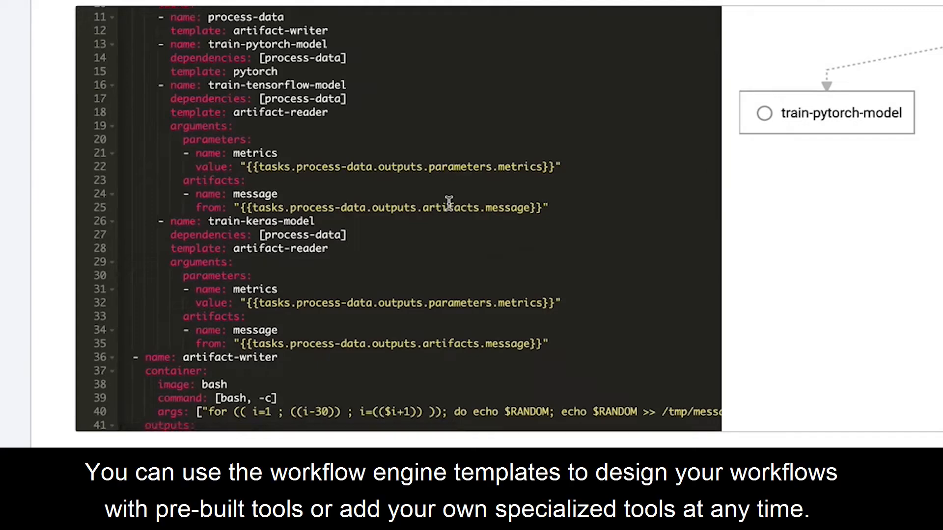
Scroll to the bottom of the YAML defining the process-data, PyTorch, TensorFlow and Keras tasks
{"action": "scroll", "scroll_direction": "down", "scroll_amount": 3}
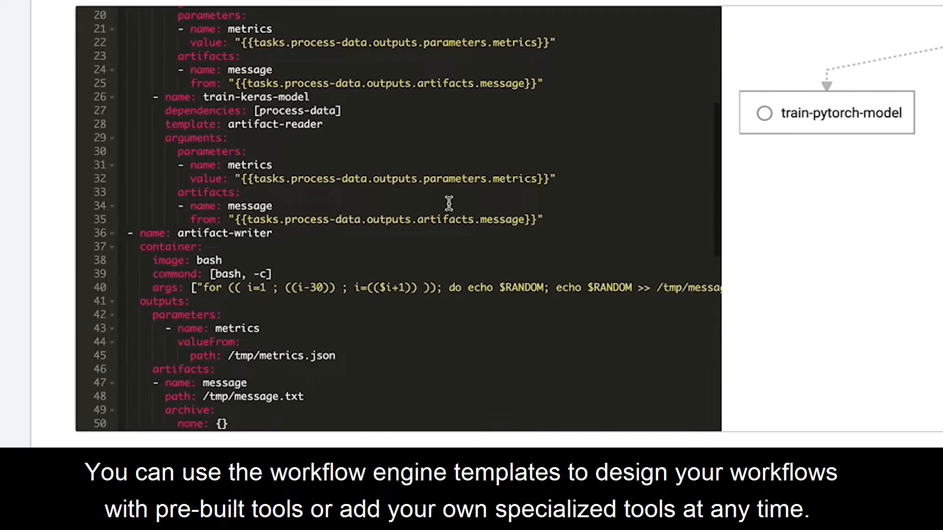
{"action": "scroll", "scroll_direction": "down", "scroll_amount": 3}
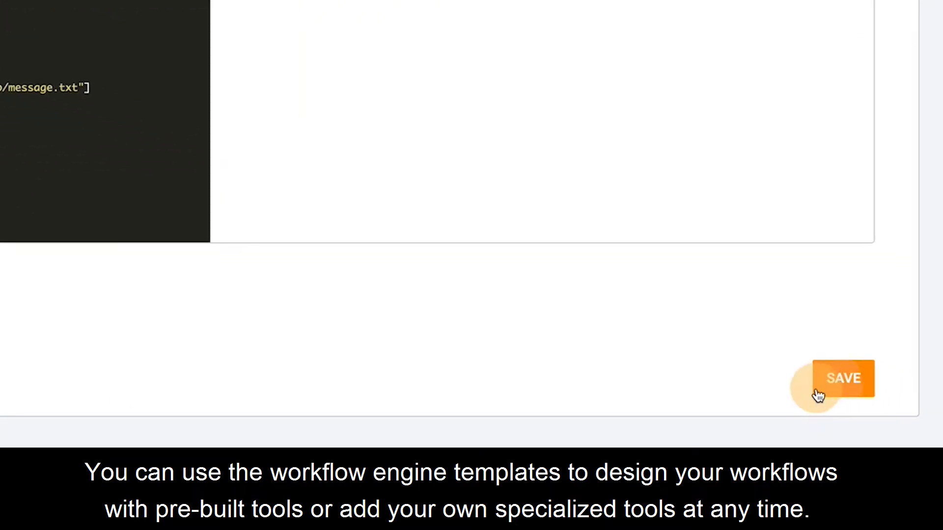
Save the workflow template and view a graph node's output artifacts
{"action": "left_click", "coordinate": [843, 379]}
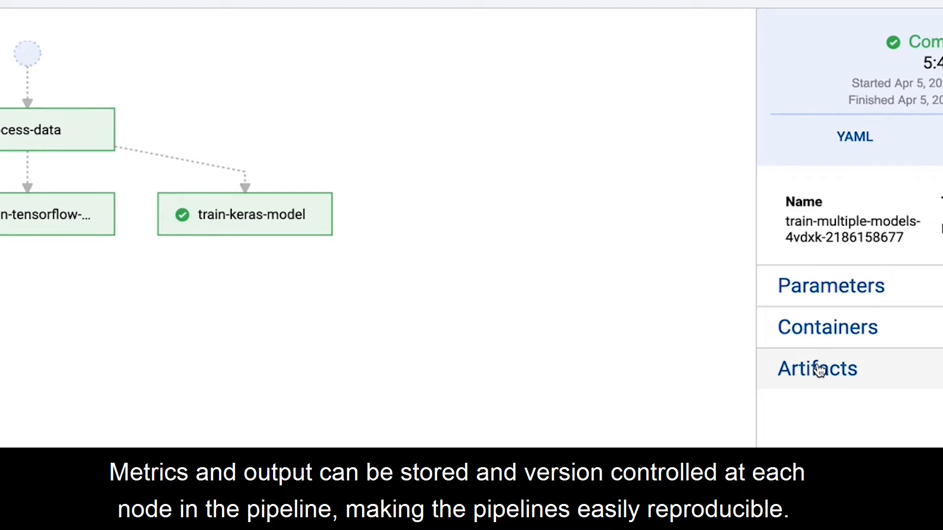
{"action": "left_click", "coordinate": [817, 369]}
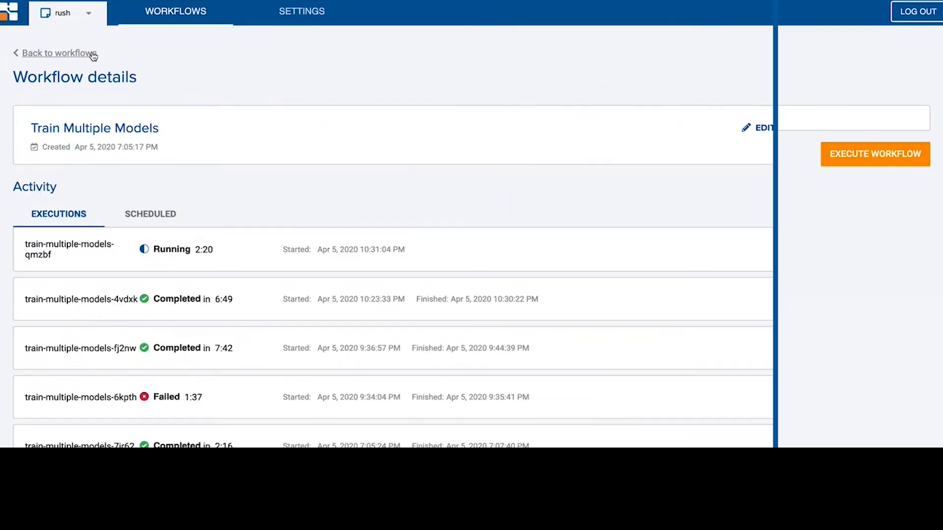
Open the Train Multiple Models run form with cron scheduling, then the running qmzbf execution
{"action": "left_click", "coordinate": [875, 154]}
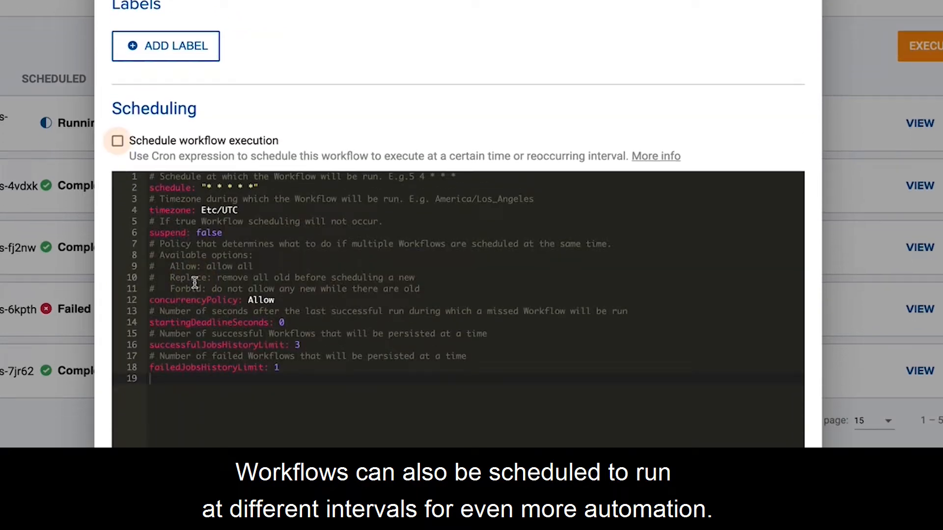
{"action": "left_click", "coordinate": [118, 141]}
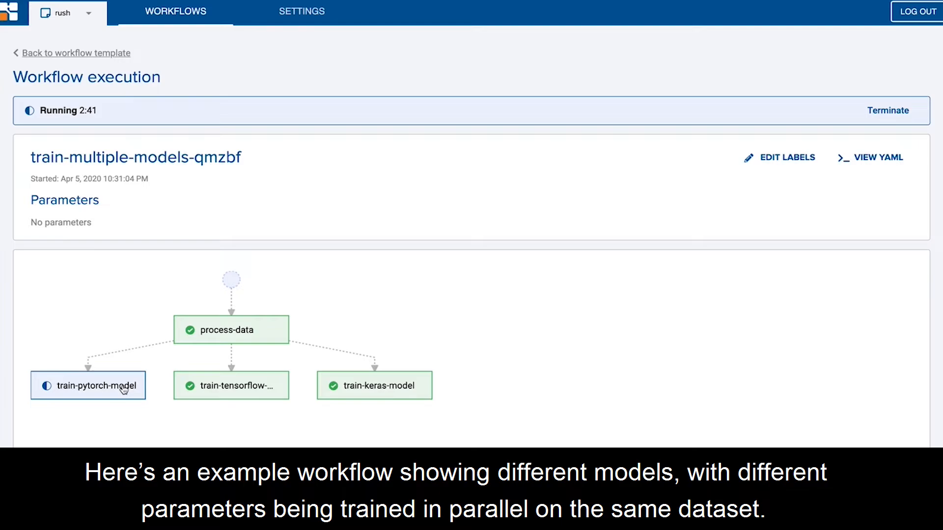
Scroll through train-pytorch-model's live logs downloading and extracting MNIST data
{"action": "left_click", "coordinate": [88, 386]}
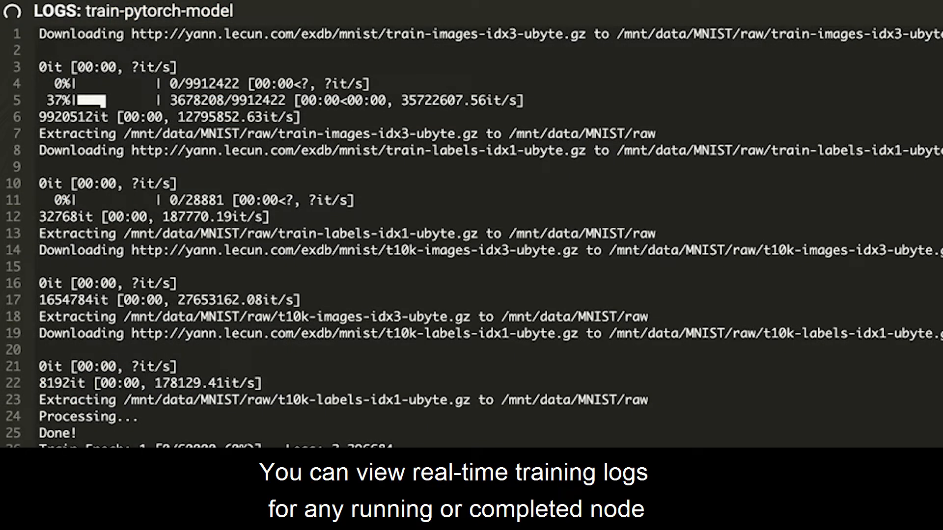
{"action": "scroll", "scroll_direction": "down", "scroll_amount": 3}
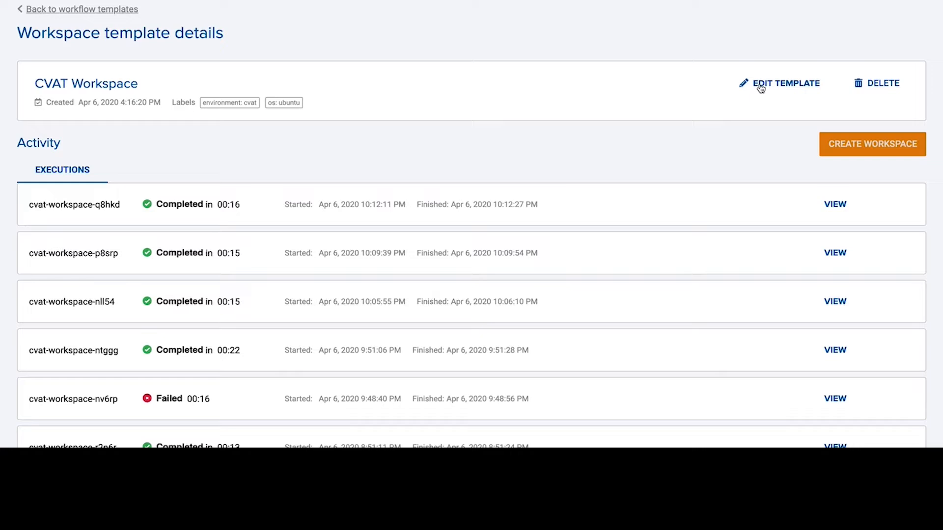
Edit the CVAT Workspace template and review its service, routing, Postgres and Redis YAML
{"action": "left_click", "coordinate": [785, 83]}
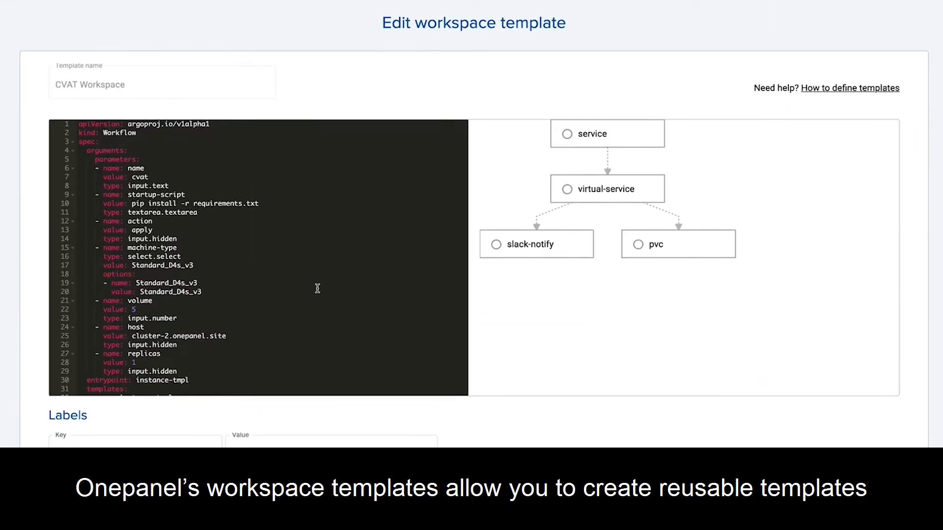
{"action": "scroll", "scroll_direction": "down", "scroll_amount": 3}
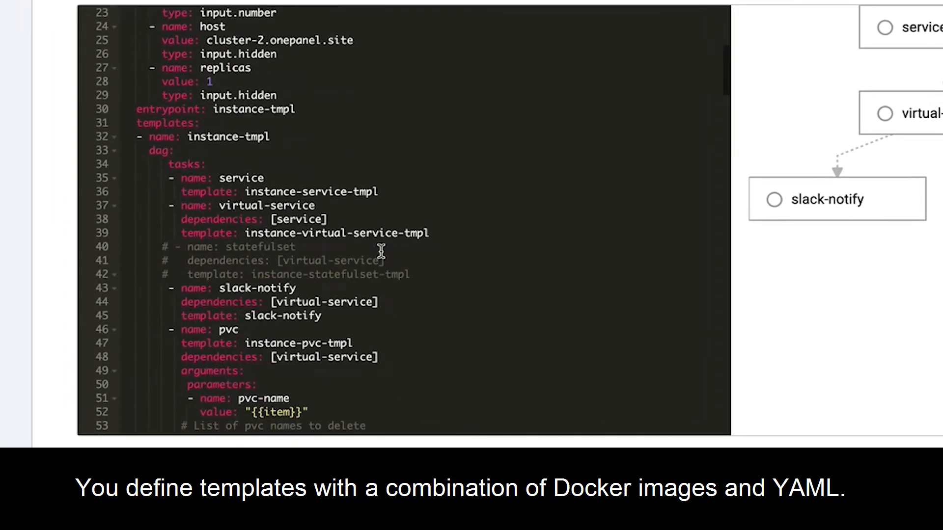
{"action": "scroll", "scroll_direction": "down", "scroll_amount": 3}
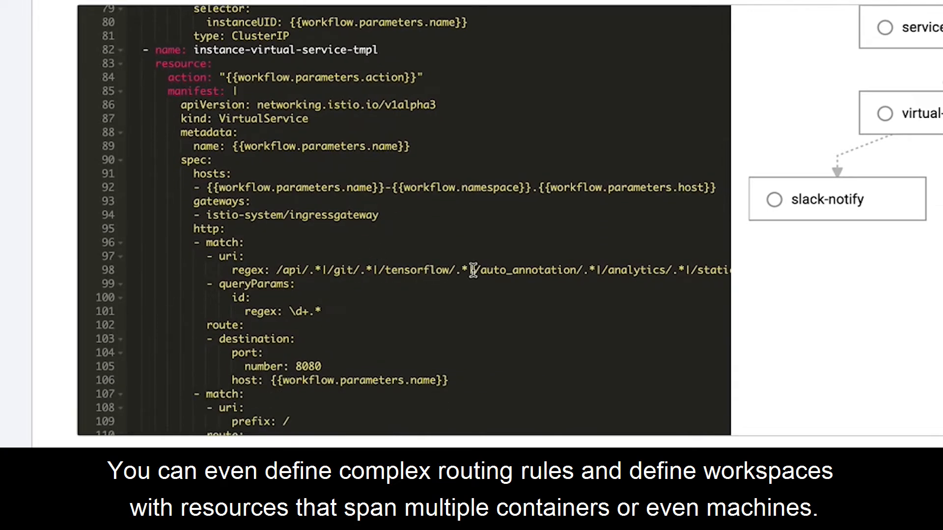
{"action": "scroll", "scroll_direction": "down", "scroll_amount": 3}
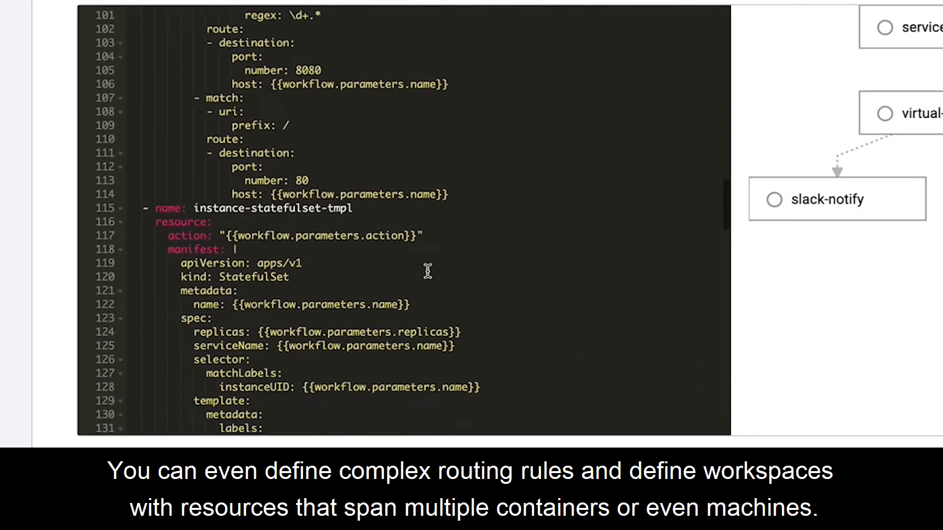
{"action": "scroll", "scroll_direction": "down", "scroll_amount": 3}
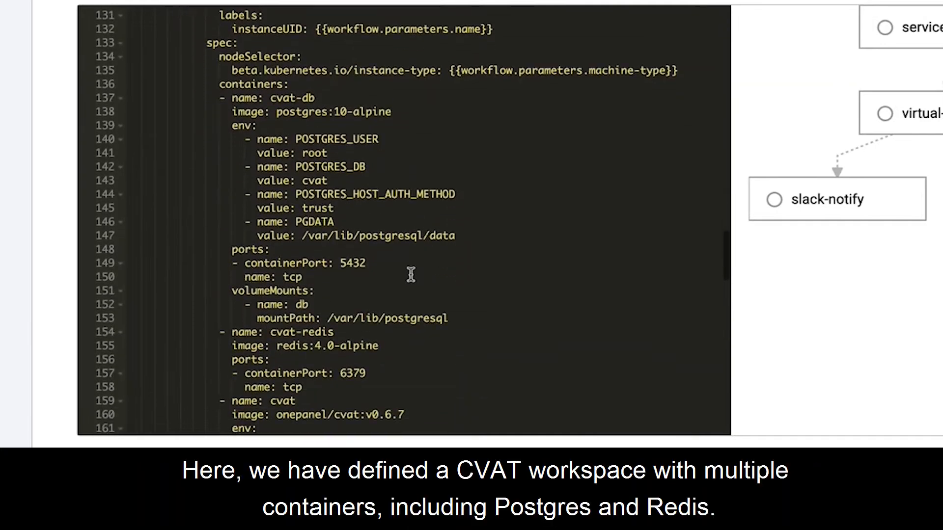
{"action": "mouse_move", "coordinate": [355, 233]}
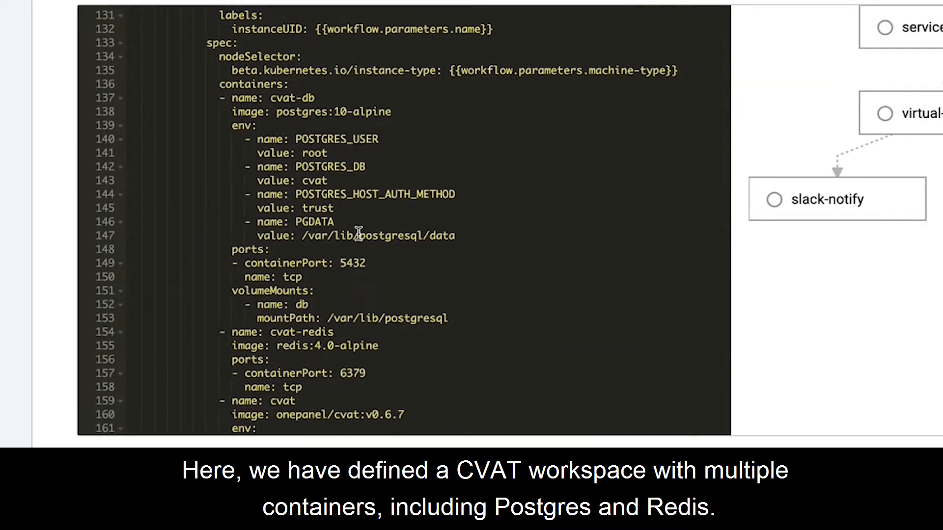
{"action": "mouse_move", "coordinate": [355, 112]}
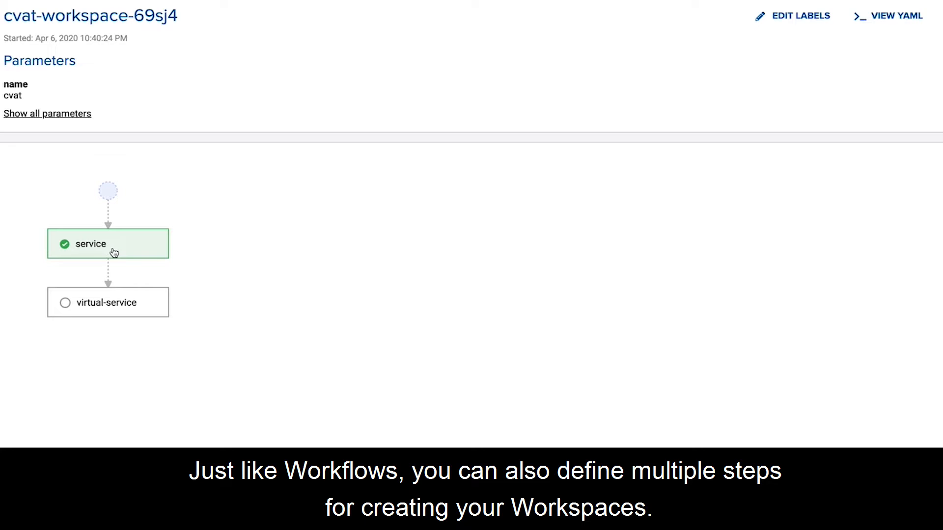
Inspect the completed service node in the cvat-workspace-69sj4 graph
{"action": "left_click", "coordinate": [108, 302]}
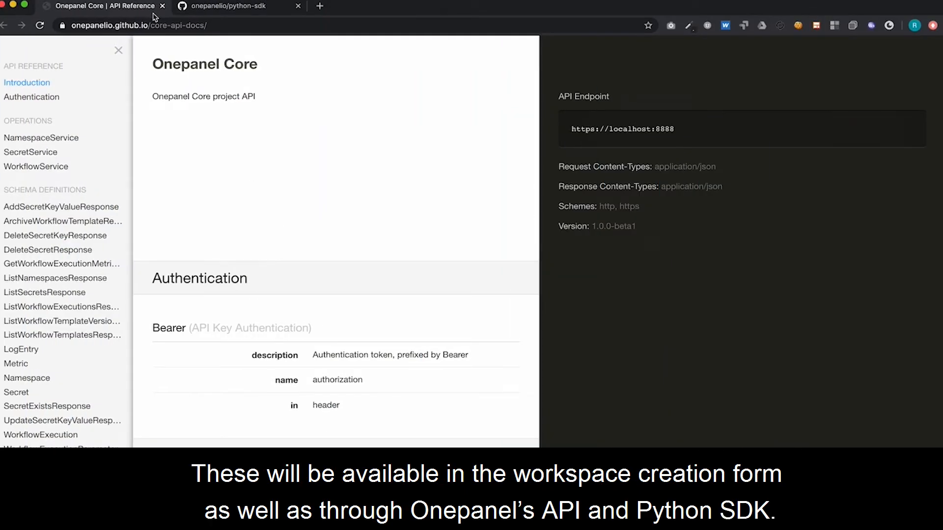
Switch to the onepanelio/python-sdk GitHub tab showing the Getting Started example
{"action": "left_click", "coordinate": [227, 7]}
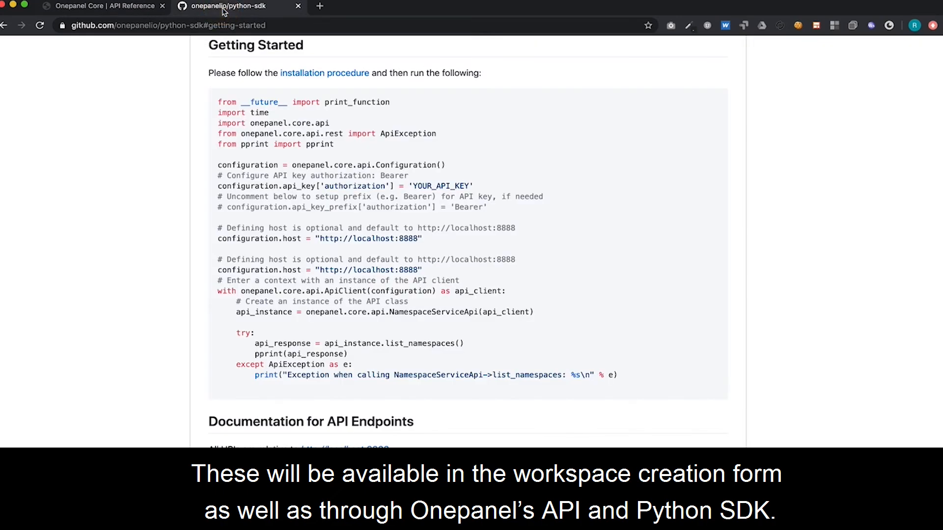
{"action": "mouse_move", "coordinate": [318, 279]}
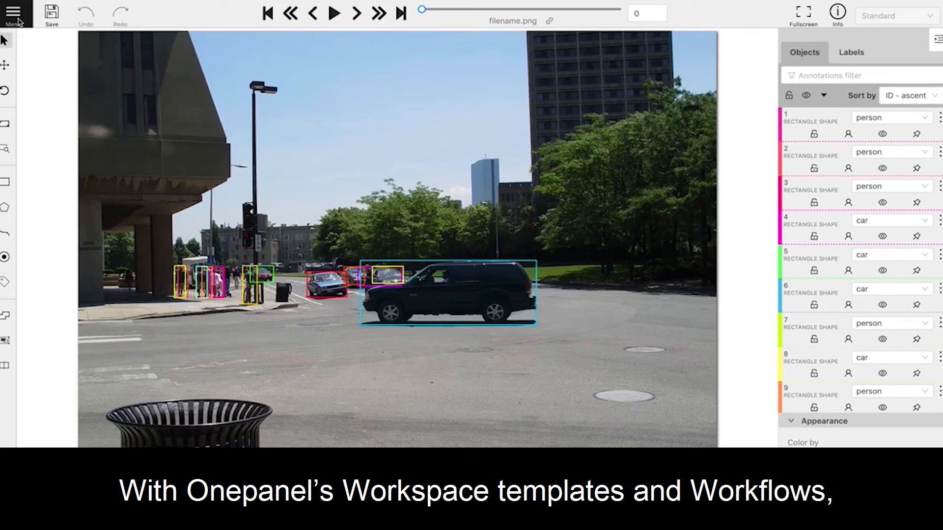
Open the CVAT task menu on the street image with person and car boxes
{"action": "left_click", "coordinate": [14, 13]}
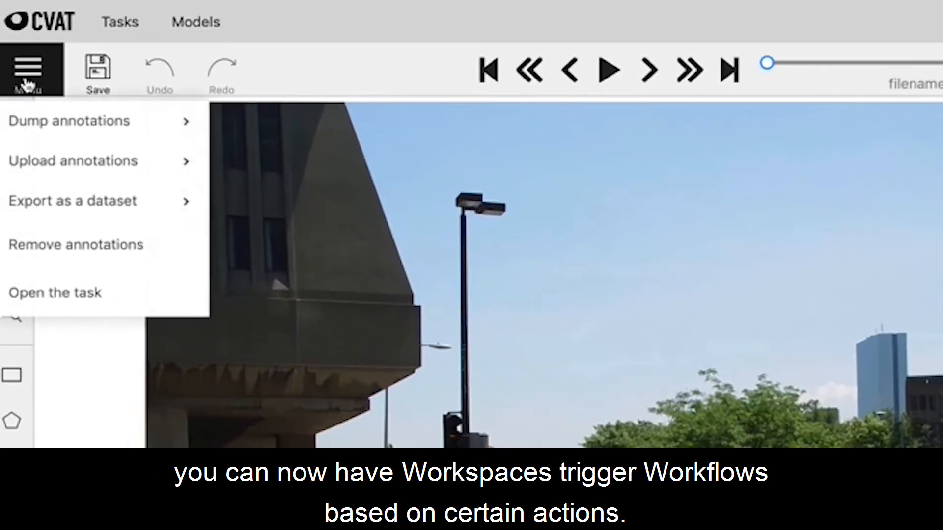
{"action": "mouse_move", "coordinate": [68, 121]}
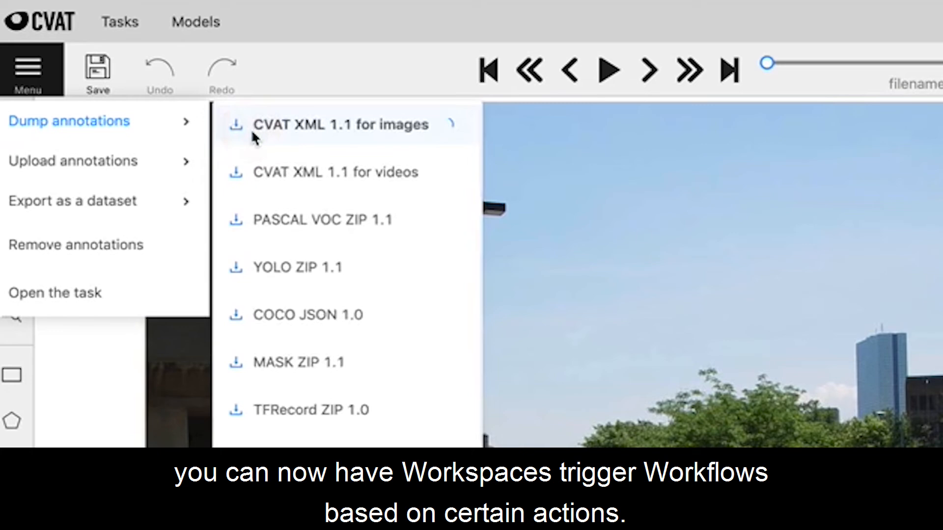